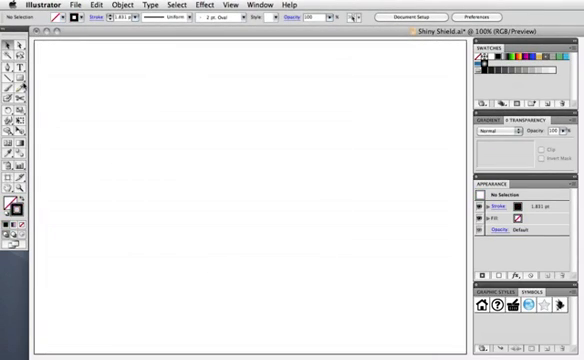
- Draw a rectangle and pull its added top-middle anchor into a pointed shield outline
{"action": "left_click_drag", "start_coordinate": [132, 90], "coordinate": [350, 260]}
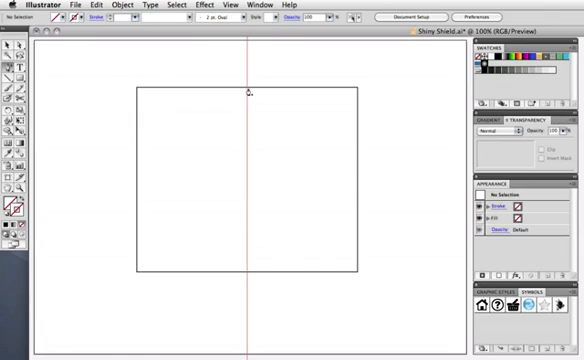
{"action": "left_click", "coordinate": [248, 180]}
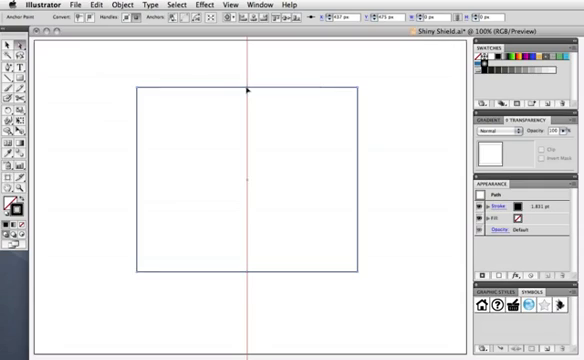
{"action": "left_click_drag", "start_coordinate": [248, 88], "coordinate": [248, 62]}
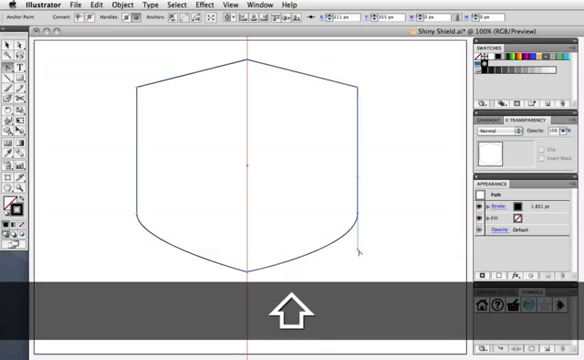
{"action": "left_click", "coordinate": [420, 240]}
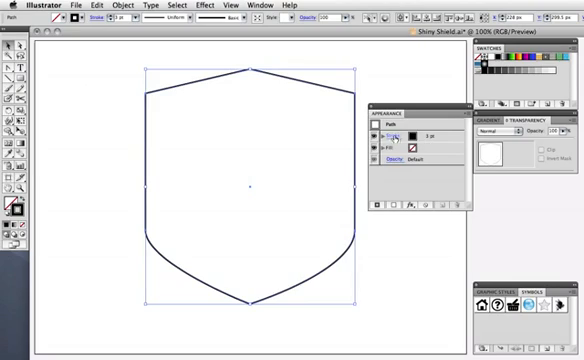
- Select the shield's Stroke attribute in the Appearance panel and give it a gray colour
{"action": "left_click", "coordinate": [384, 128]}
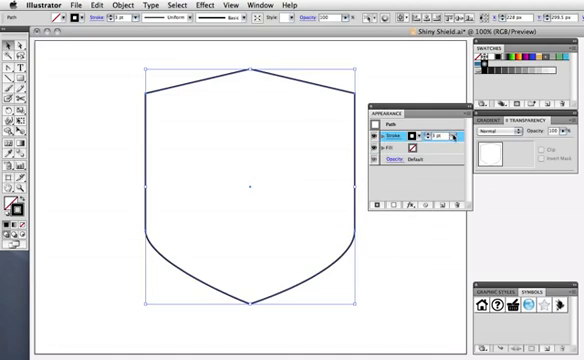
{"action": "left_click", "coordinate": [452, 134]}
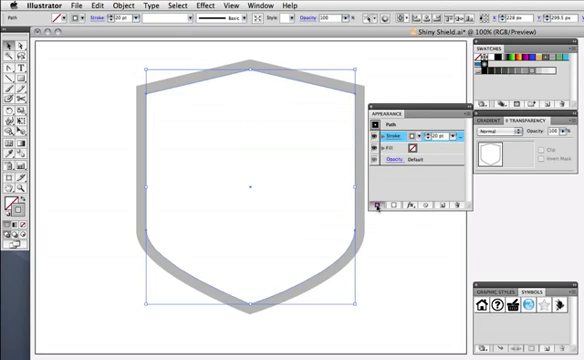
- Add another stroke to layer the grey and black border, then target the shield's fill
{"action": "left_click", "coordinate": [378, 208]}
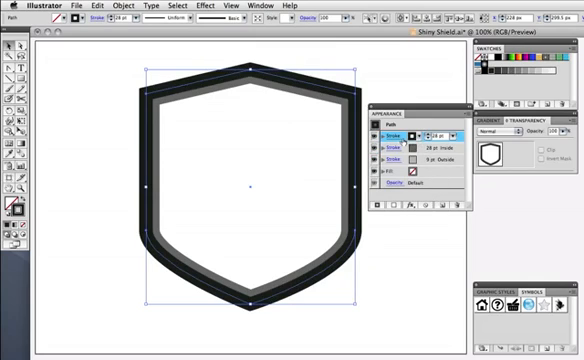
{"action": "left_click", "coordinate": [388, 128]}
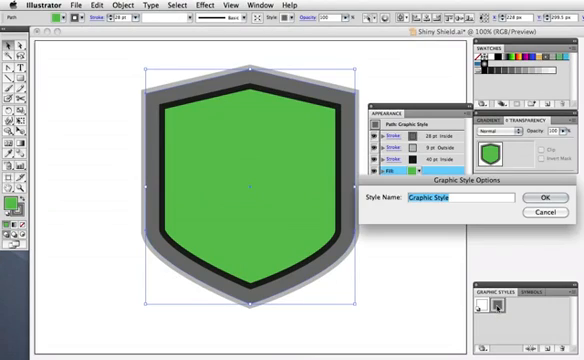
- Confirm saving the green layered shield look as a new graphic style
{"action": "left_click", "coordinate": [542, 198]}
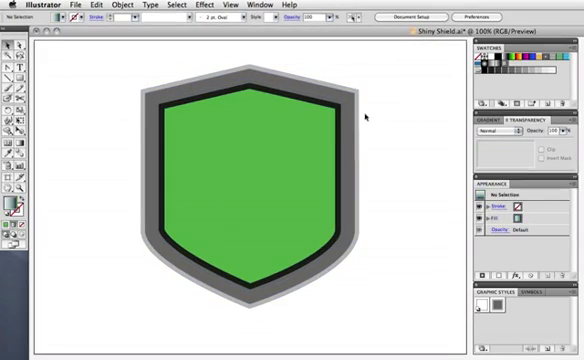
- Reselect the shield and apply silver gradients to its strokes and a green gradient to its fill
{"action": "left_click", "coordinate": [248, 180]}
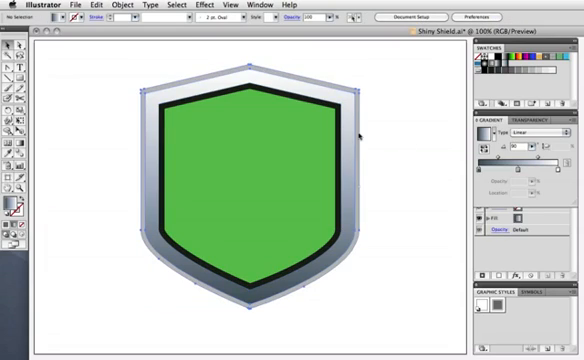
{"action": "left_click", "coordinate": [250, 180]}
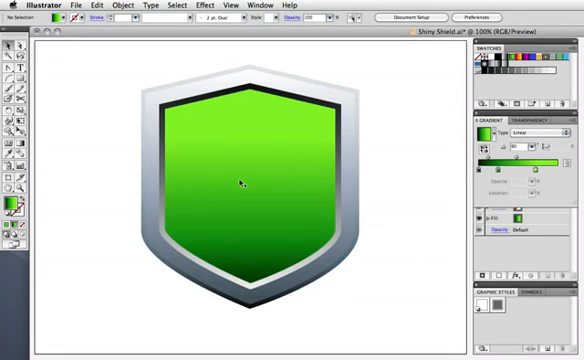
- Create an Offset Path copy of the shield, deselect, and marquee-select the inner offset shape
{"action": "left_click", "coordinate": [238, 180]}
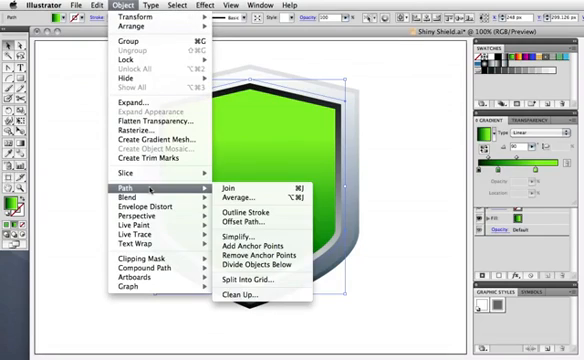
{"action": "left_click", "coordinate": [252, 212]}
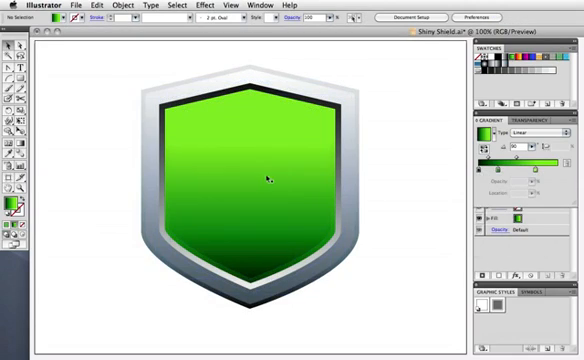
{"action": "mouse_move", "coordinate": [384, 144]}
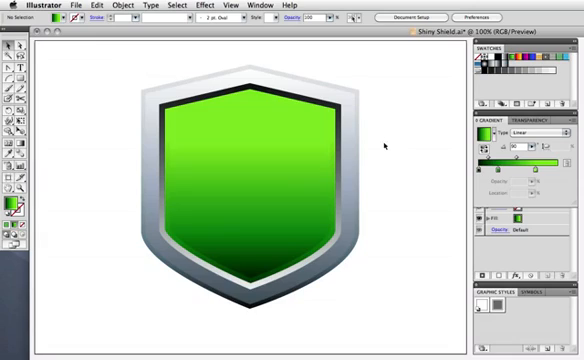
{"action": "left_click", "coordinate": [10, 78]}
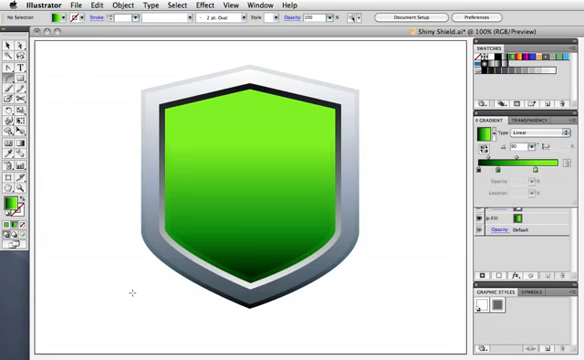
{"action": "left_click_drag", "start_coordinate": [130, 296], "coordinate": [384, 136]}
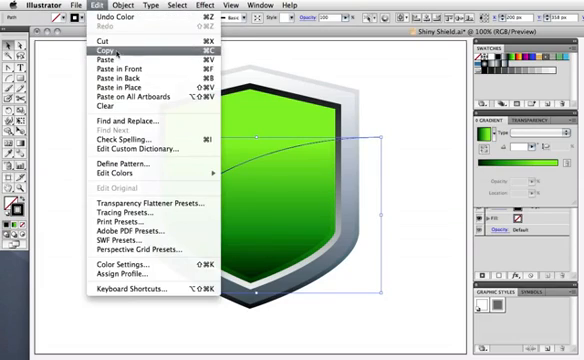
- Copy the inner shape for the glossy highlight and bring up the Transparency blending modes
{"action": "left_click", "coordinate": [100, 48]}
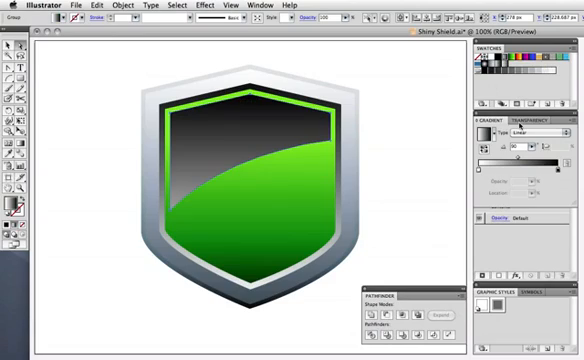
{"action": "left_click", "coordinate": [490, 130]}
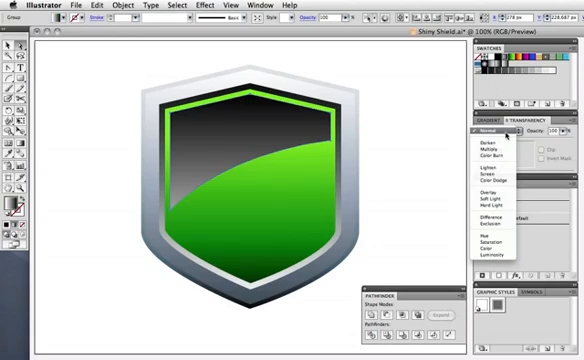